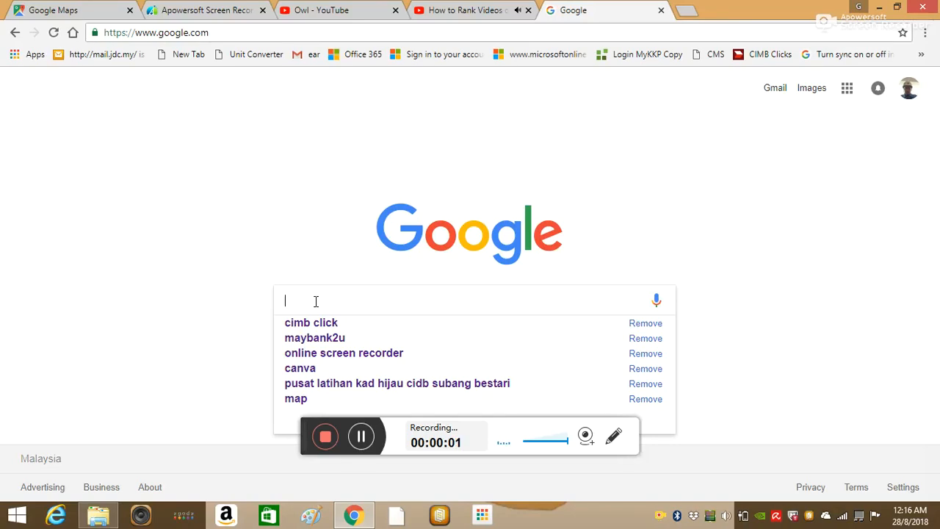
- Open Apowersoft's Free Online Screen Recorder page from the Google search results
{"action": "left_click", "coordinate": [344, 352]}
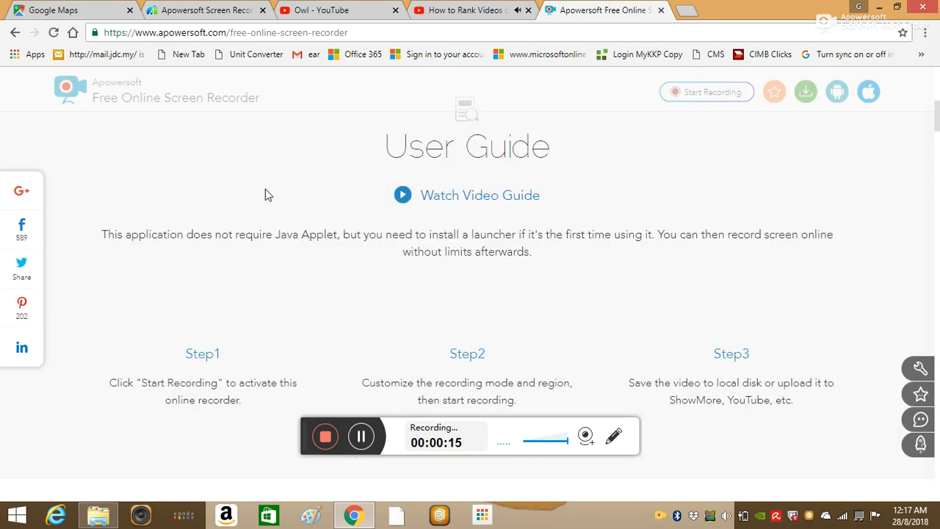
{"action": "scroll", "scroll_direction": "down", "scroll_amount": 3}
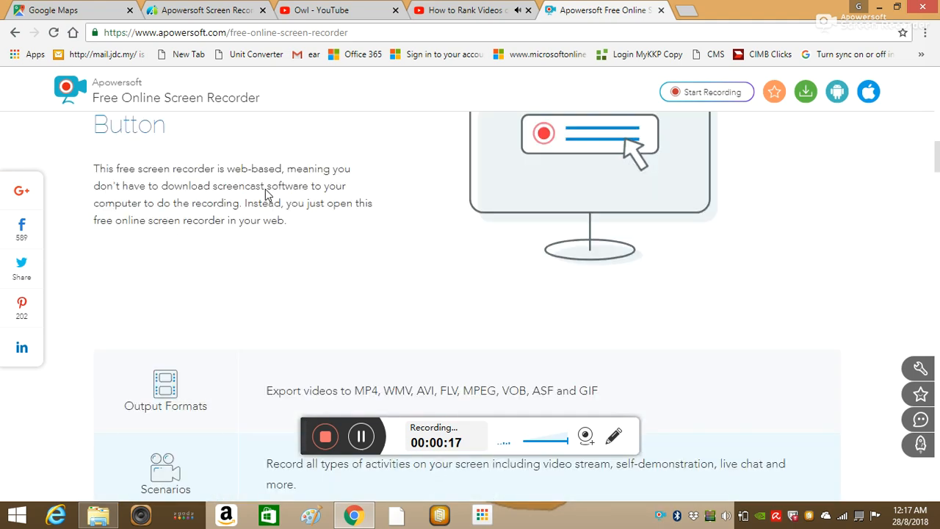
{"action": "scroll", "scroll_direction": "up", "scroll_amount": 3}
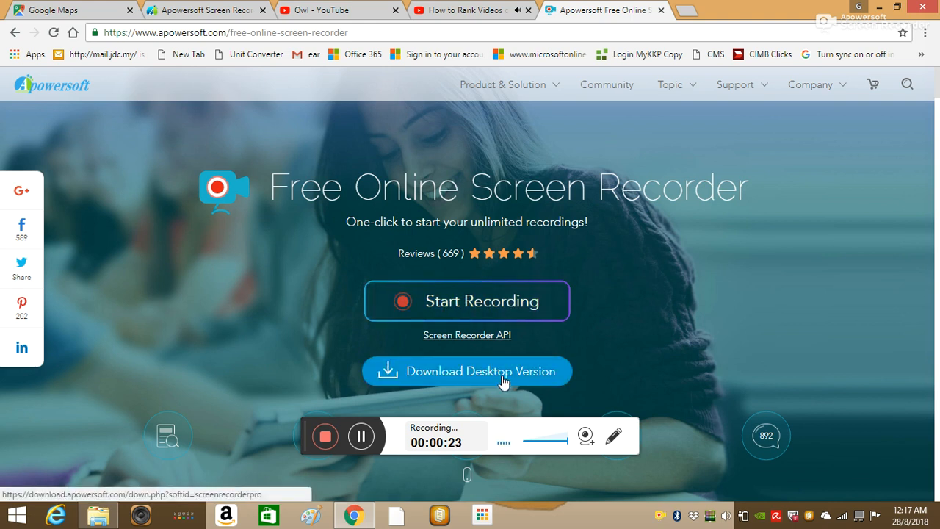
{"action": "mouse_move", "coordinate": [504, 314]}
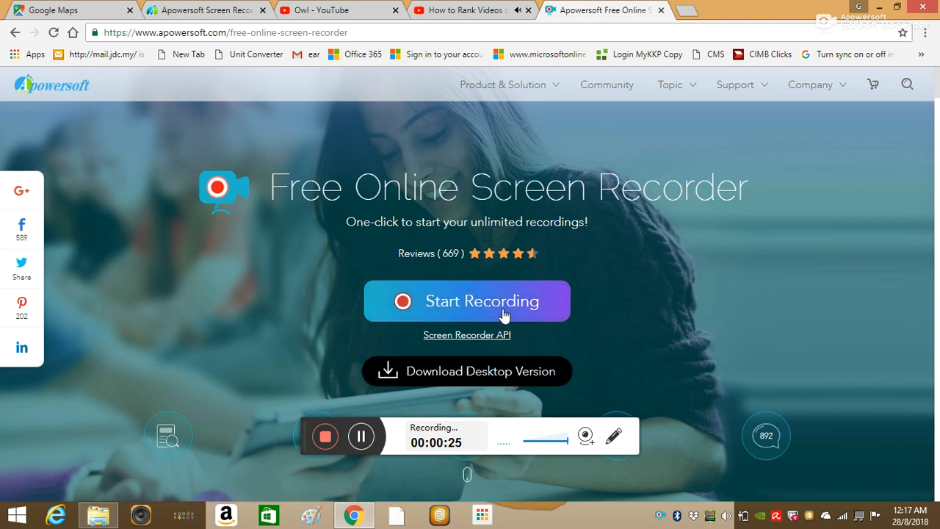
{"action": "scroll", "scroll_direction": "down", "scroll_amount": 3}
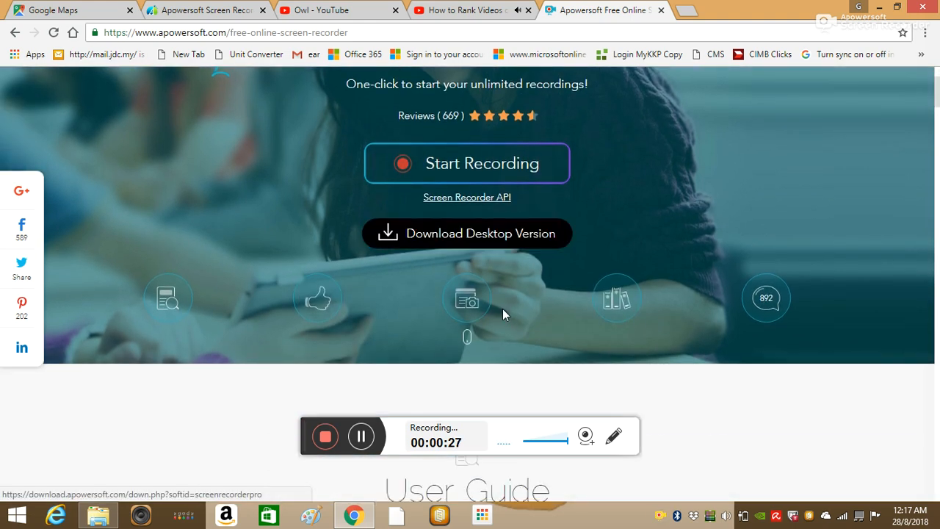
{"action": "scroll", "scroll_direction": "down", "scroll_amount": 3}
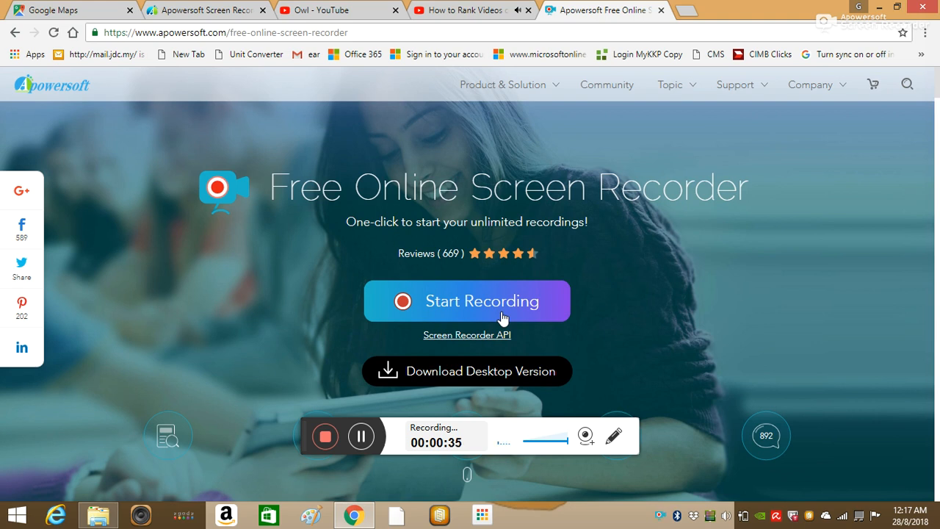
{"action": "mouse_move", "coordinate": [348, 419]}
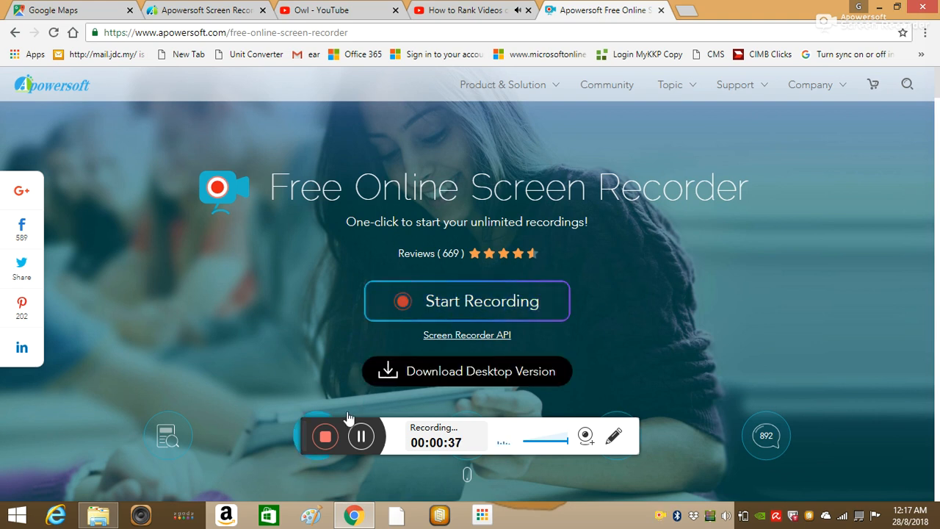